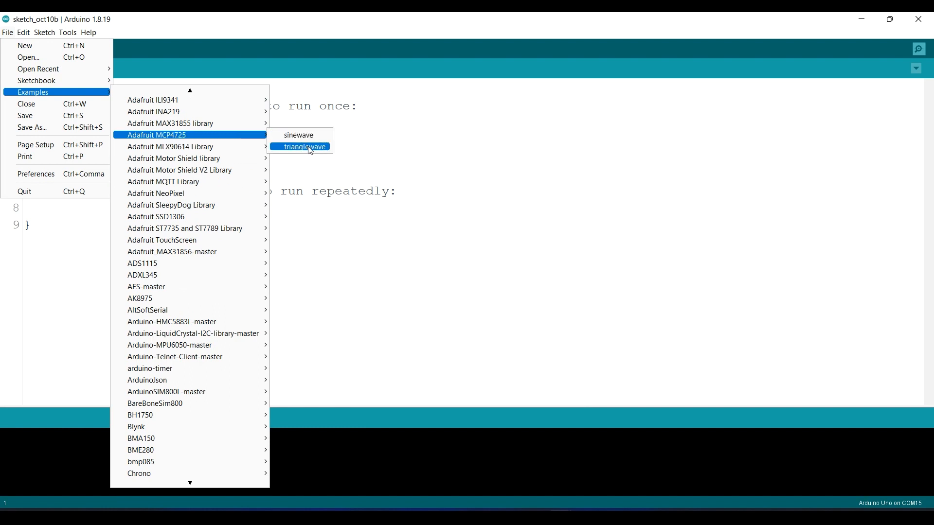
Step: Open the Adafruit MCP4725 trianglewave example and scroll down to its setup code
{"action": "left_click", "coordinate": [304, 146]}
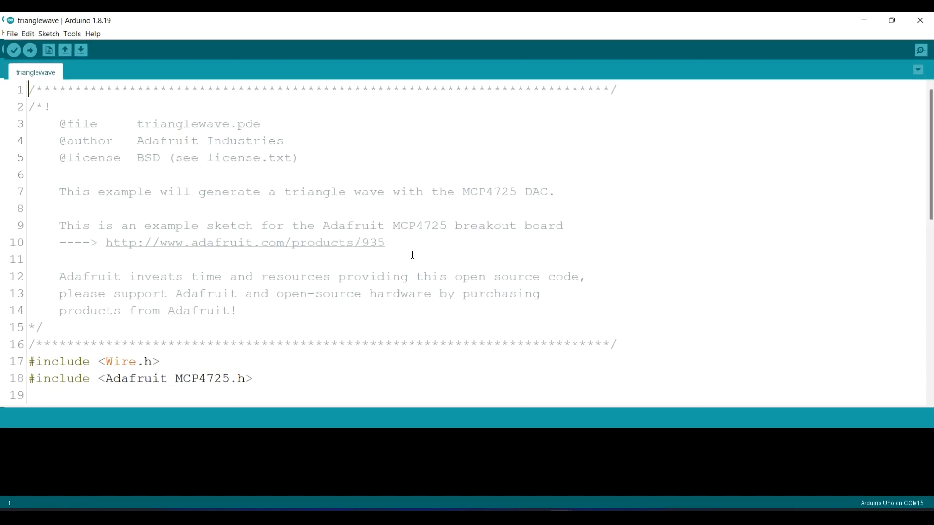
{"action": "scroll", "scroll_direction": "down", "scroll_amount": 3}
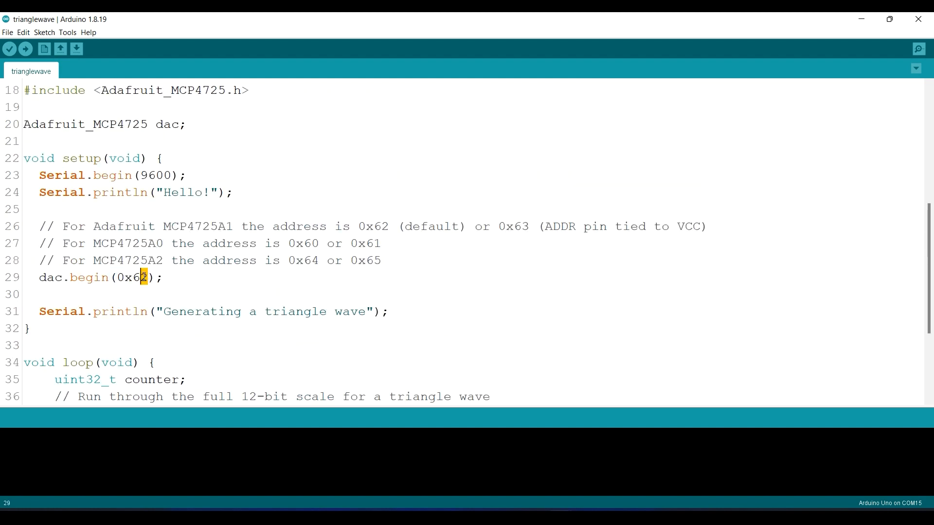
{"action": "left_click", "coordinate": [25, 49]}
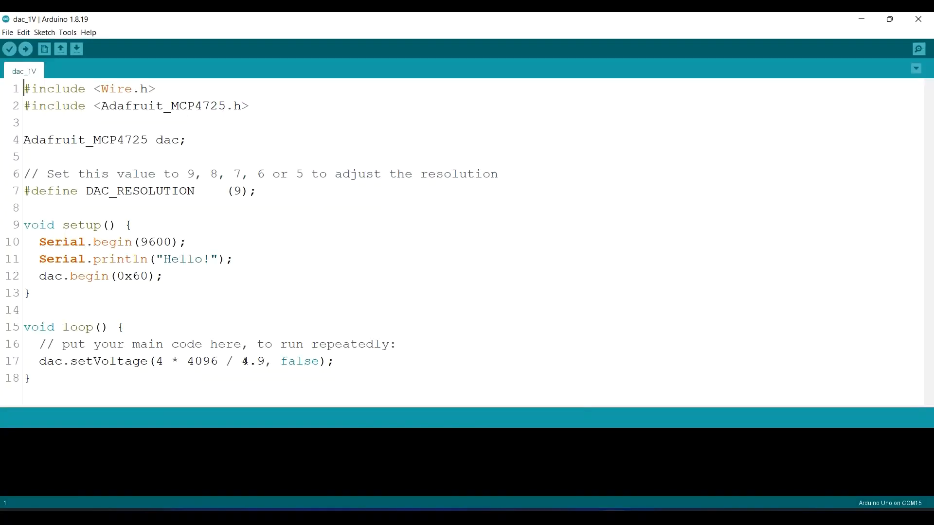
Step: Replace the 4.9 divisor on line 17 with 3., giving dac.setVoltage(4 * 4096 / 3., false)
{"action": "double_click", "coordinate": [253, 361]}
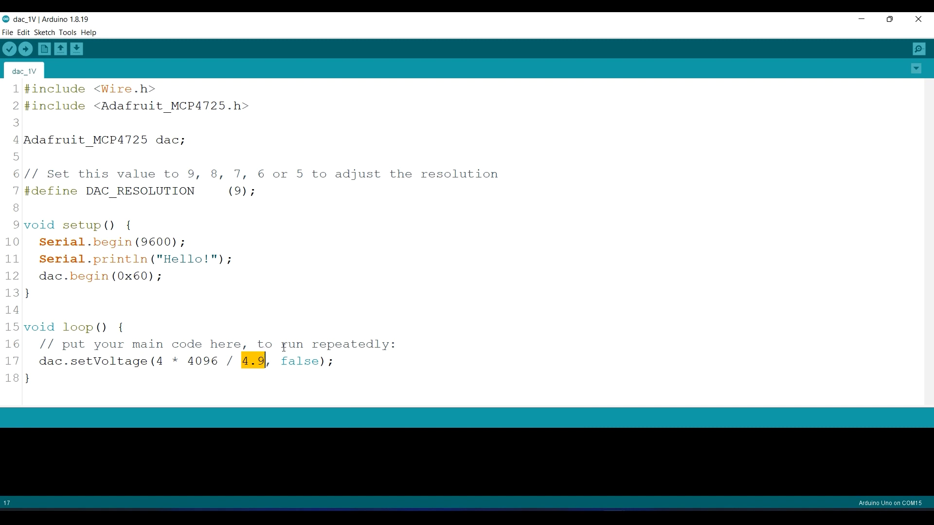
{"action": "type", "text": "3."}
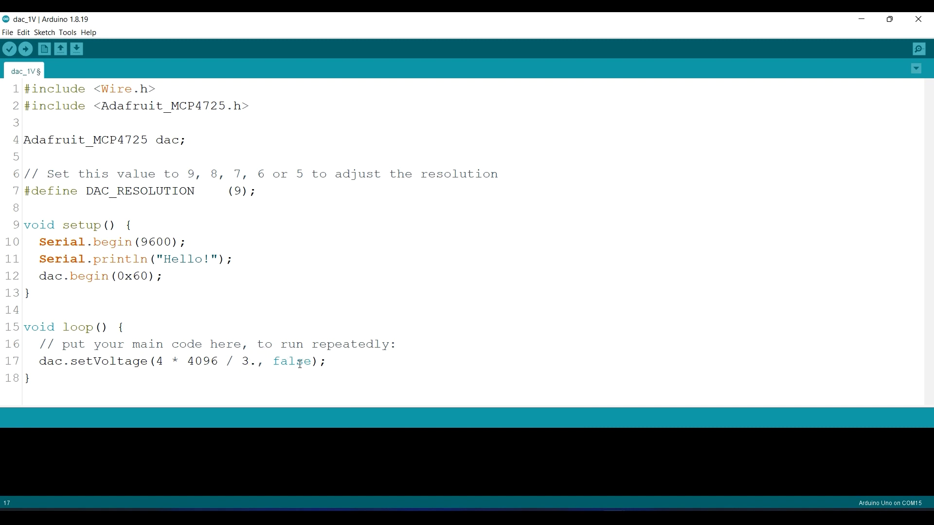